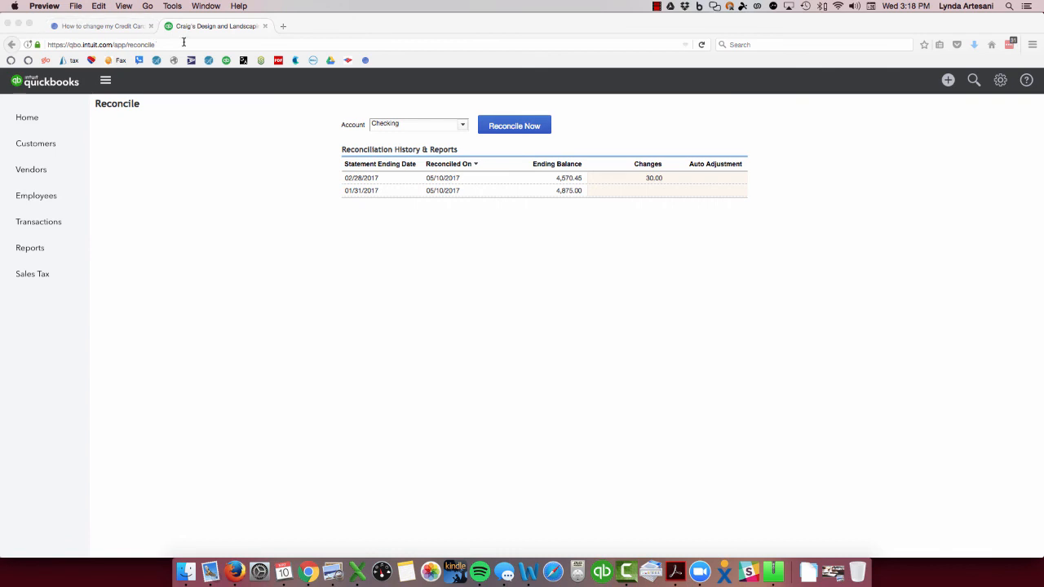
pyautogui.moveTo(207, 51)
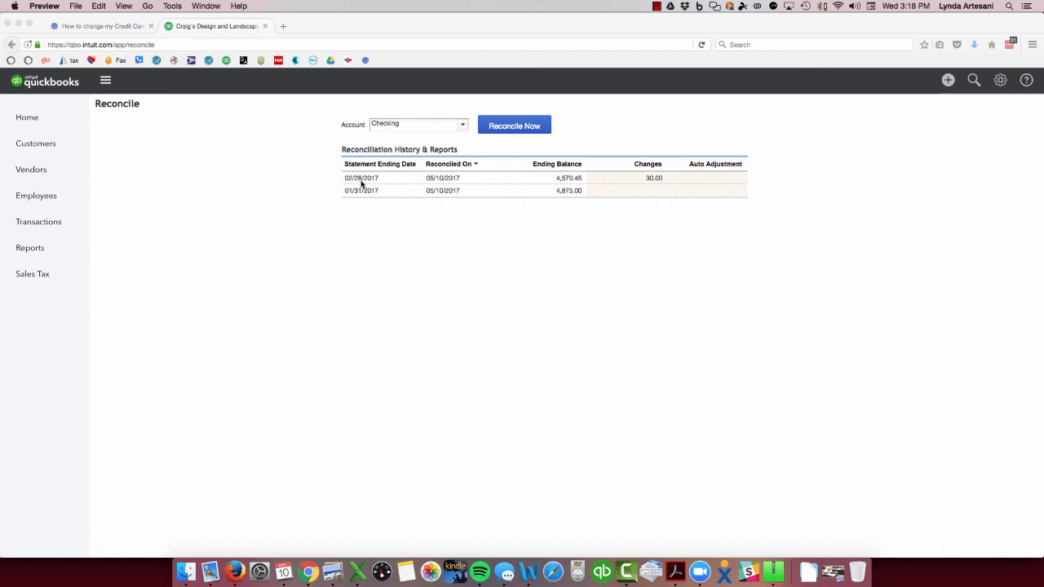
pyautogui.moveTo(663, 189)
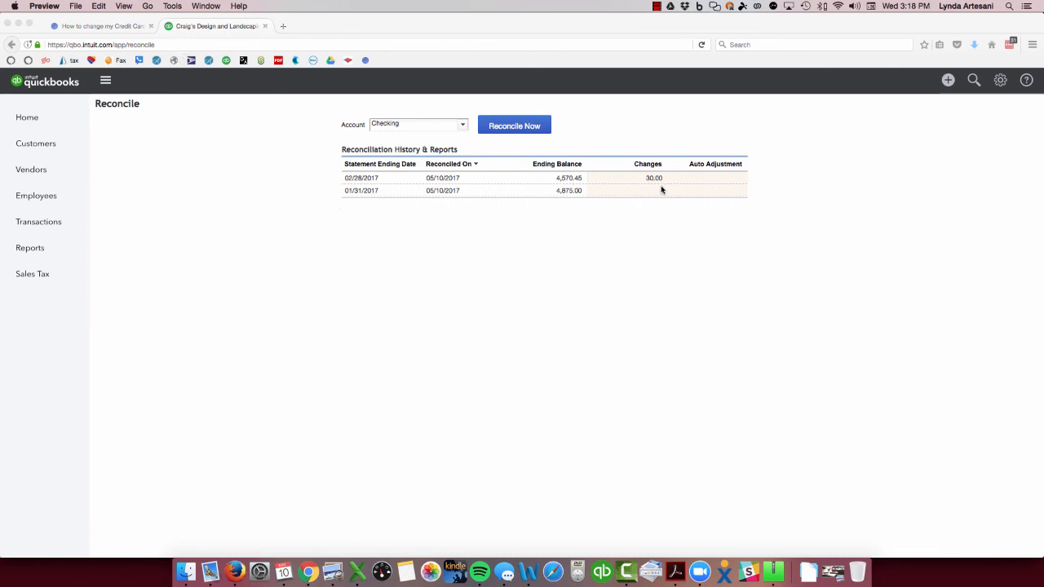
pyautogui.moveTo(590, 181)
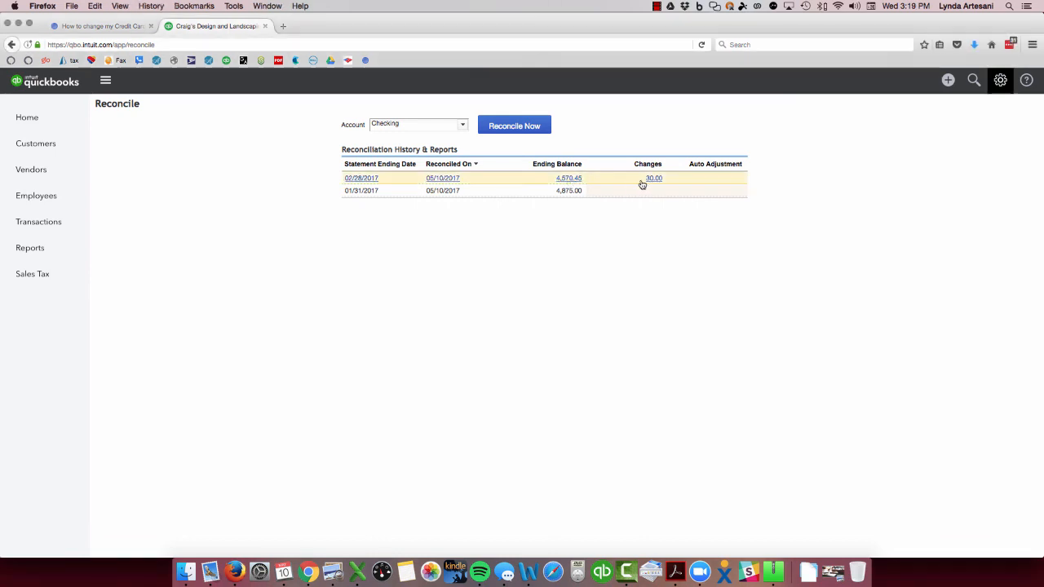
# - Review the changed transactions listed for the 02/28/2017 reconciliation
pyautogui.click(653, 178)
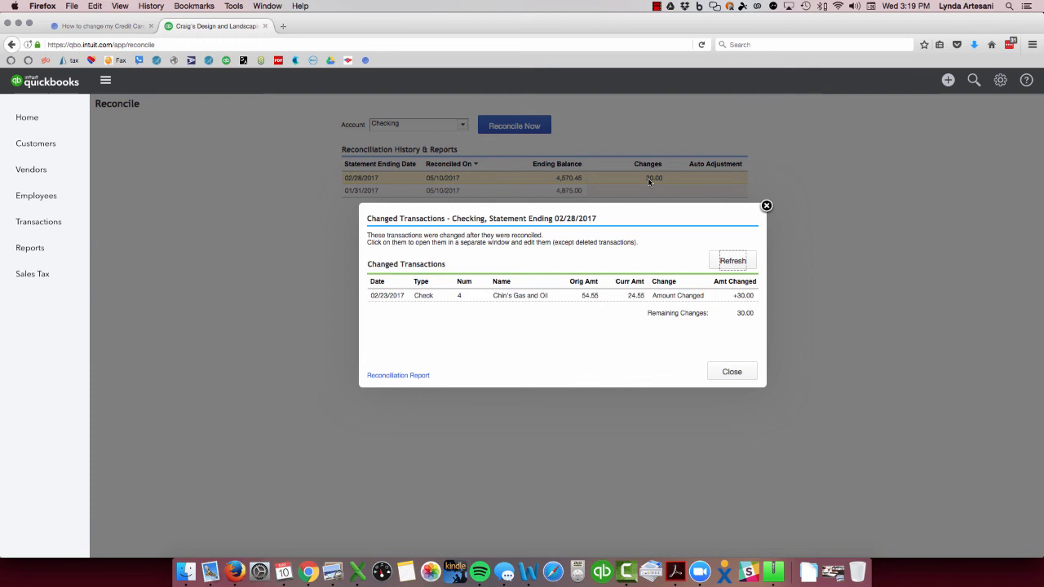
pyautogui.moveTo(780, 209)
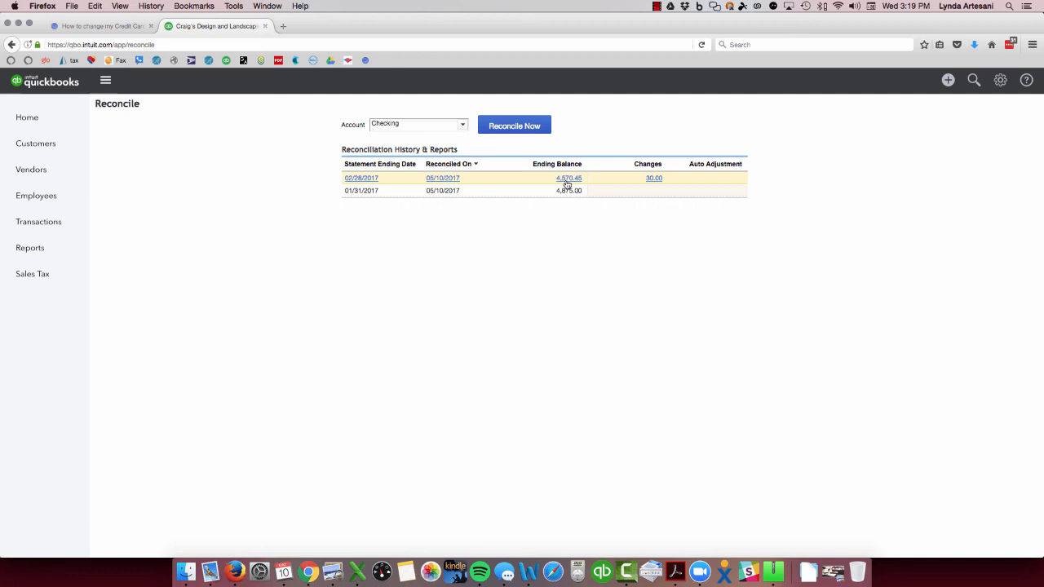
pyautogui.click(514, 124)
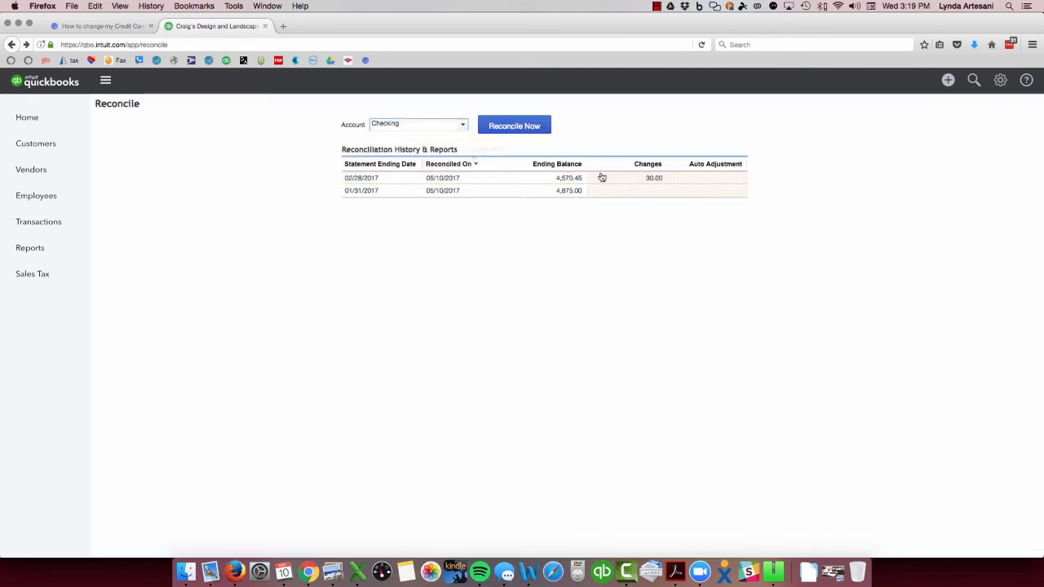
pyautogui.click(653, 178)
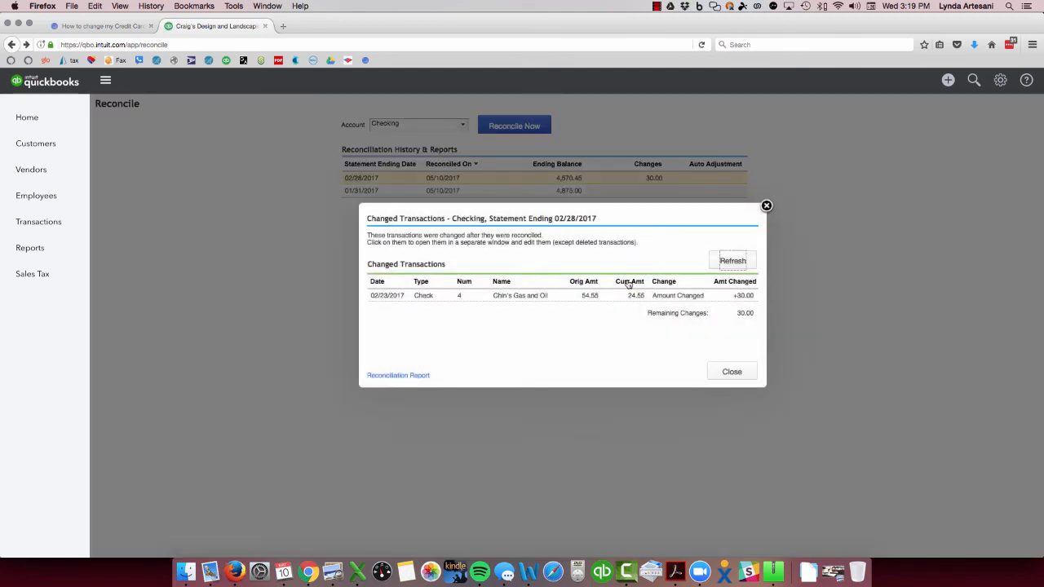
pyautogui.moveTo(800, 318)
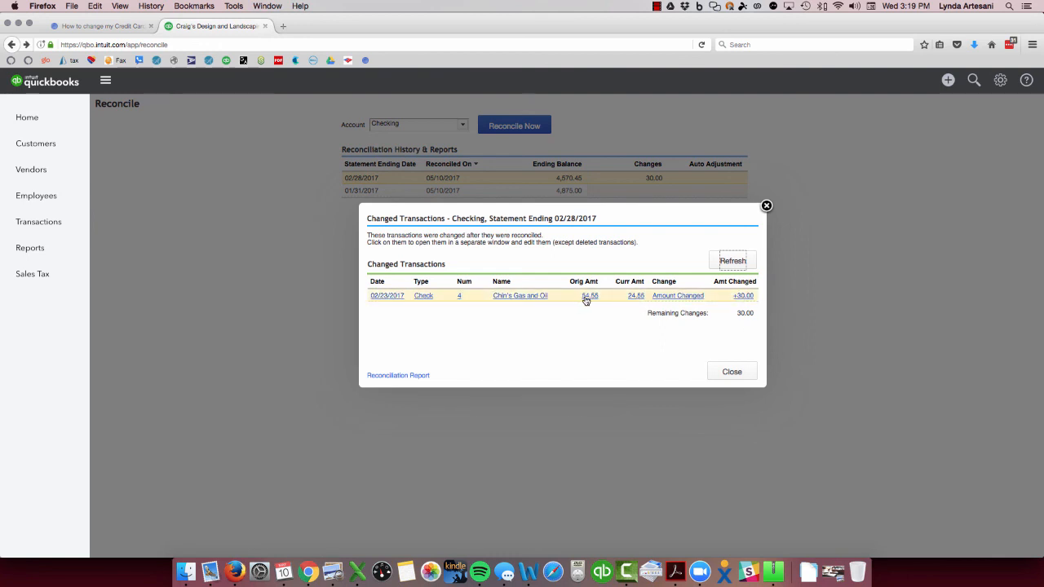
pyautogui.moveTo(590, 299)
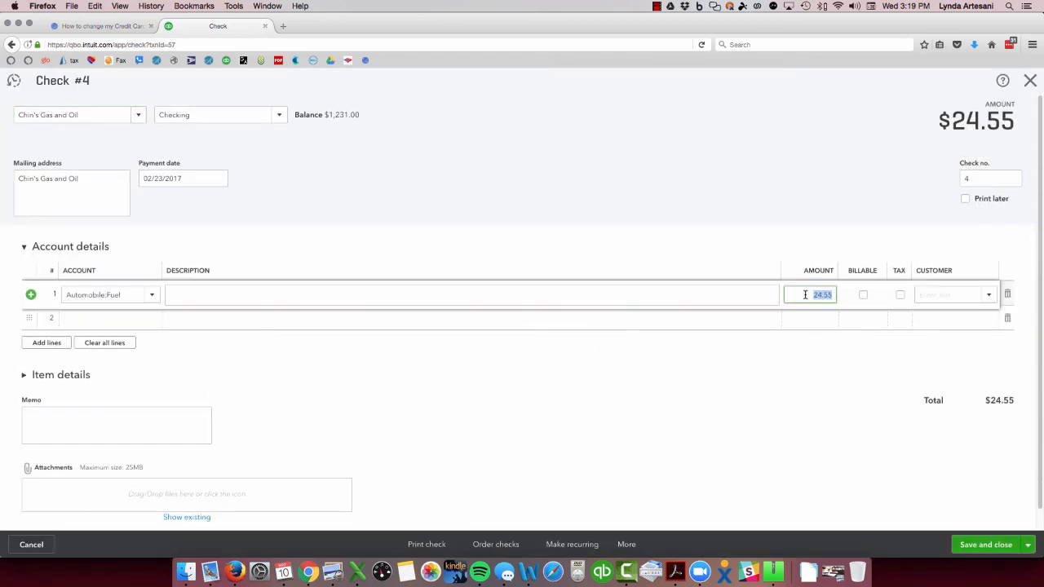
# - Restore the Chin's Gas and Oil check amount to 54.55, save it and confirm the reconciled-check warning
pyautogui.write('54')
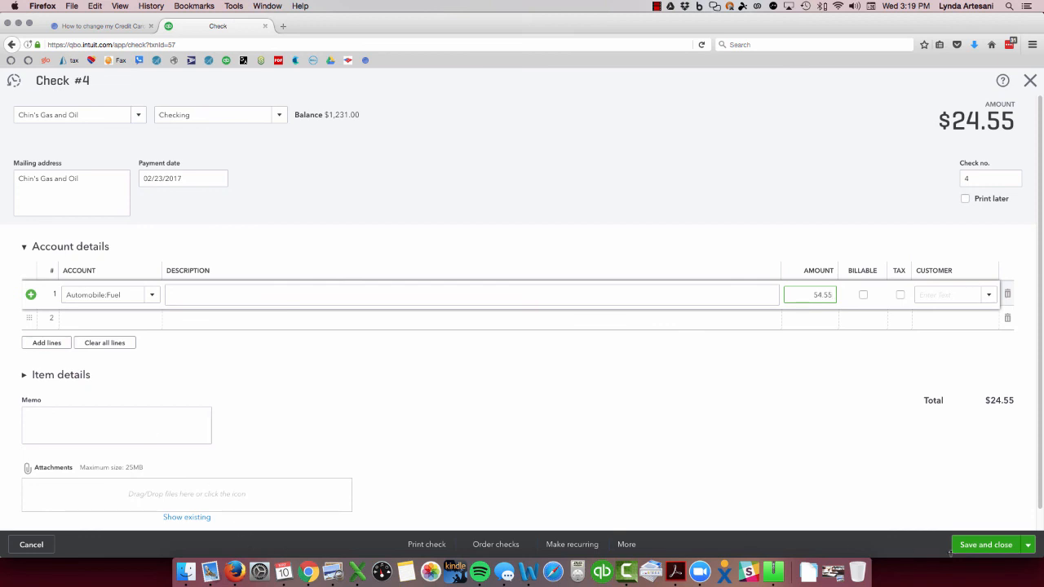
pyautogui.click(985, 545)
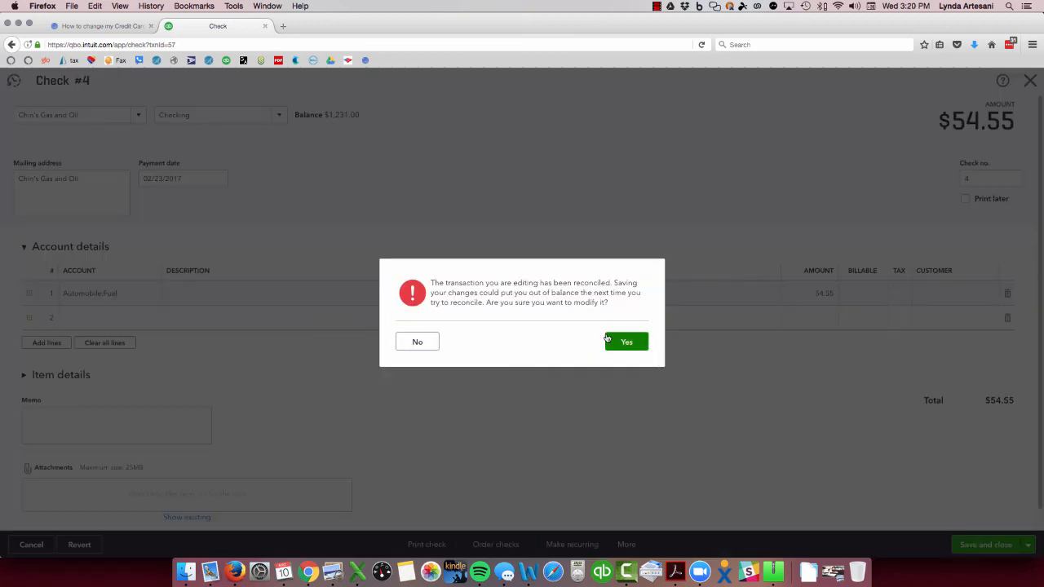
pyautogui.click(626, 342)
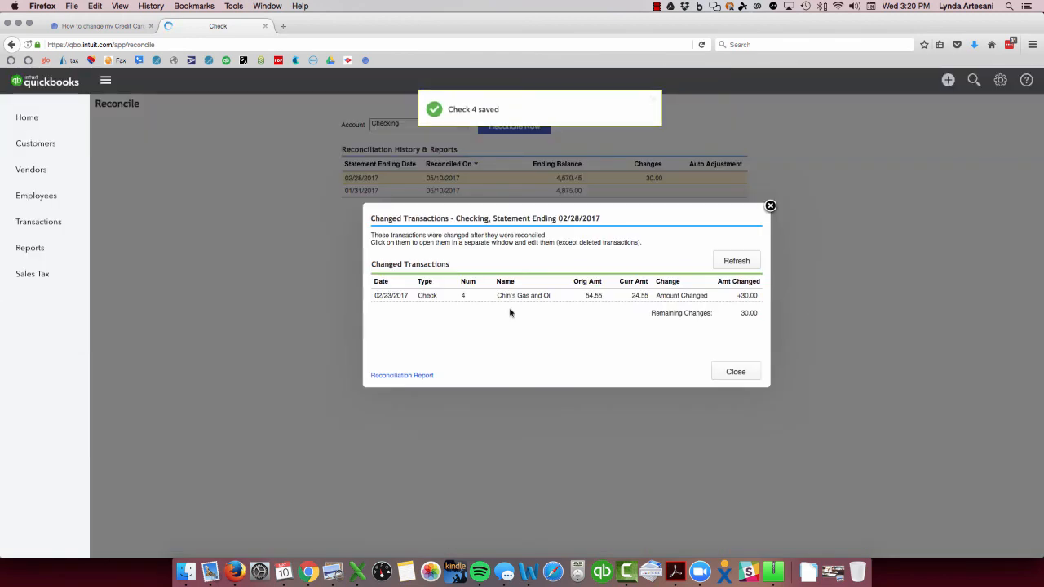
pyautogui.click(736, 372)
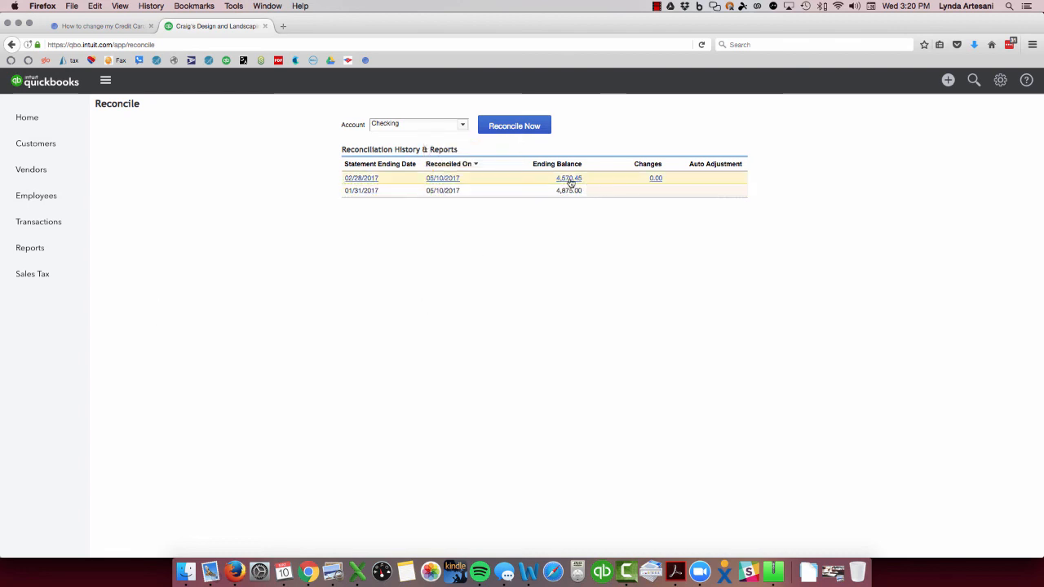
pyautogui.moveTo(514, 126)
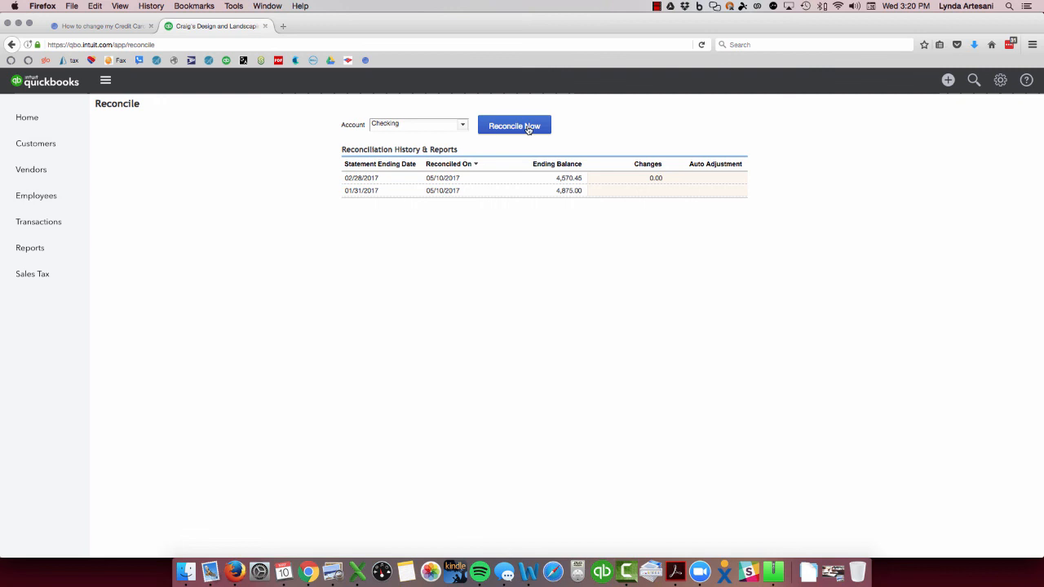
pyautogui.click(514, 124)
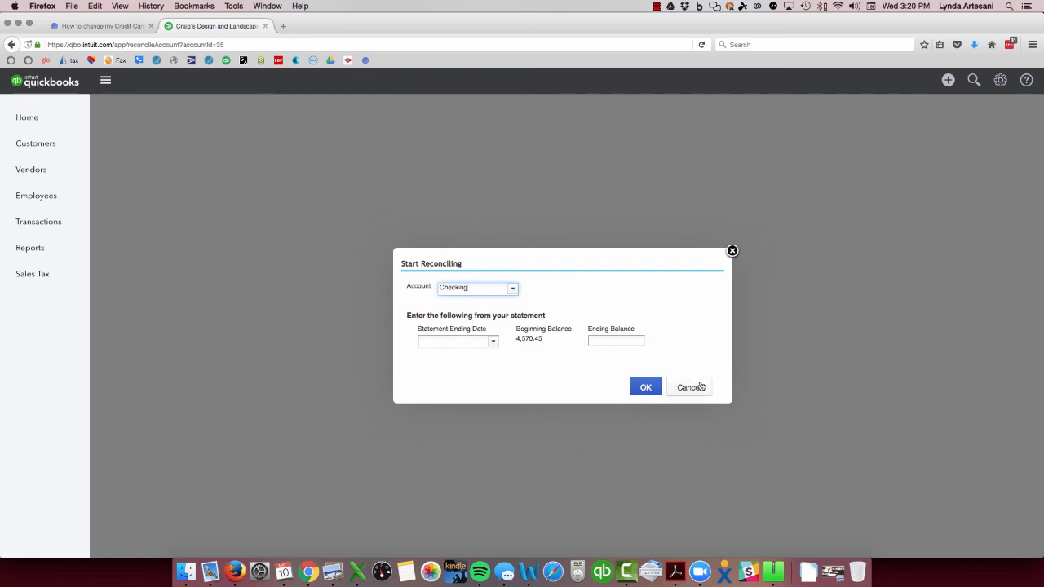
pyautogui.click(646, 387)
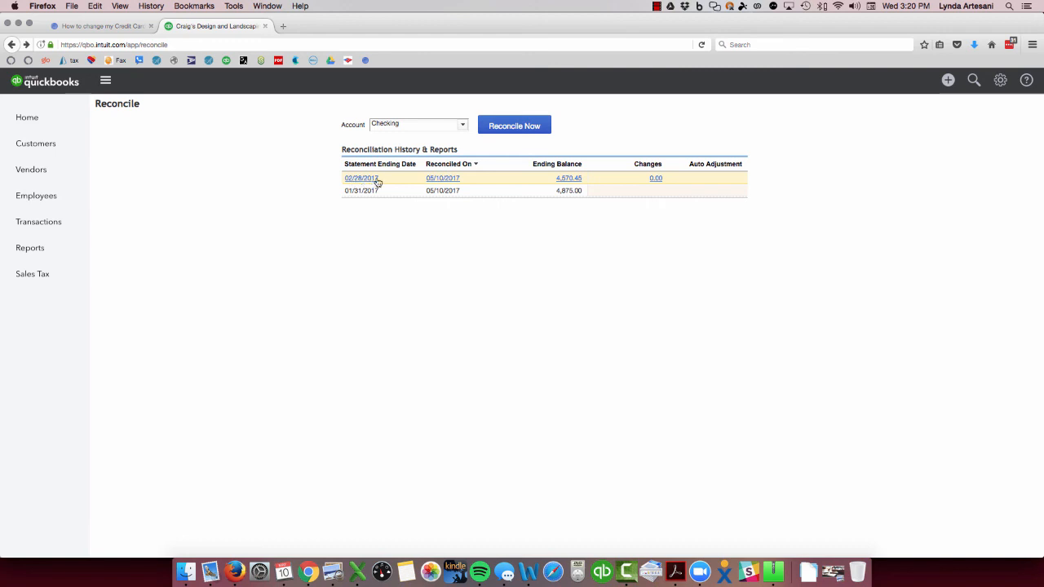
pyautogui.moveTo(374, 183)
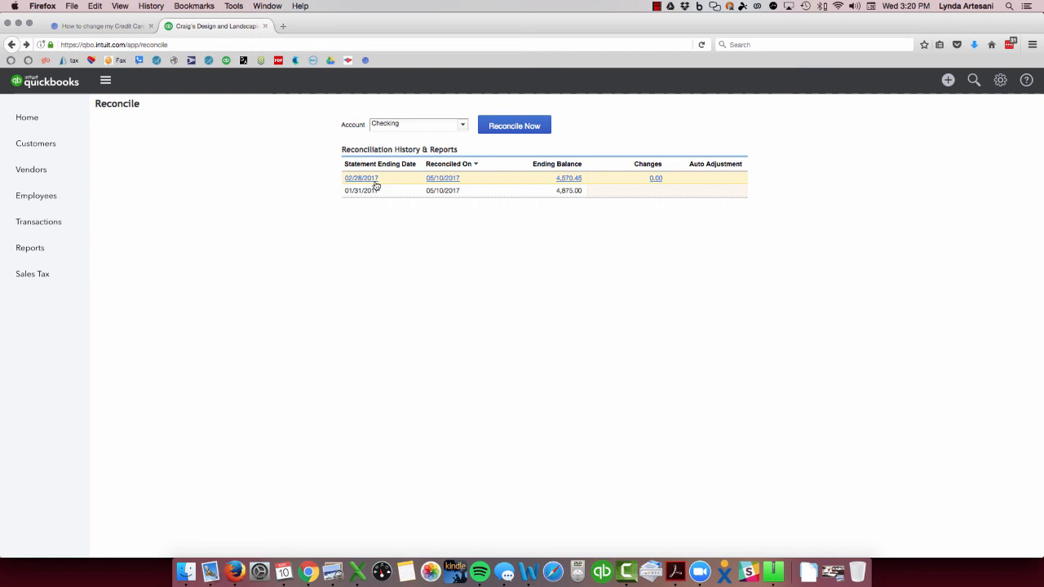
pyautogui.moveTo(215, 329)
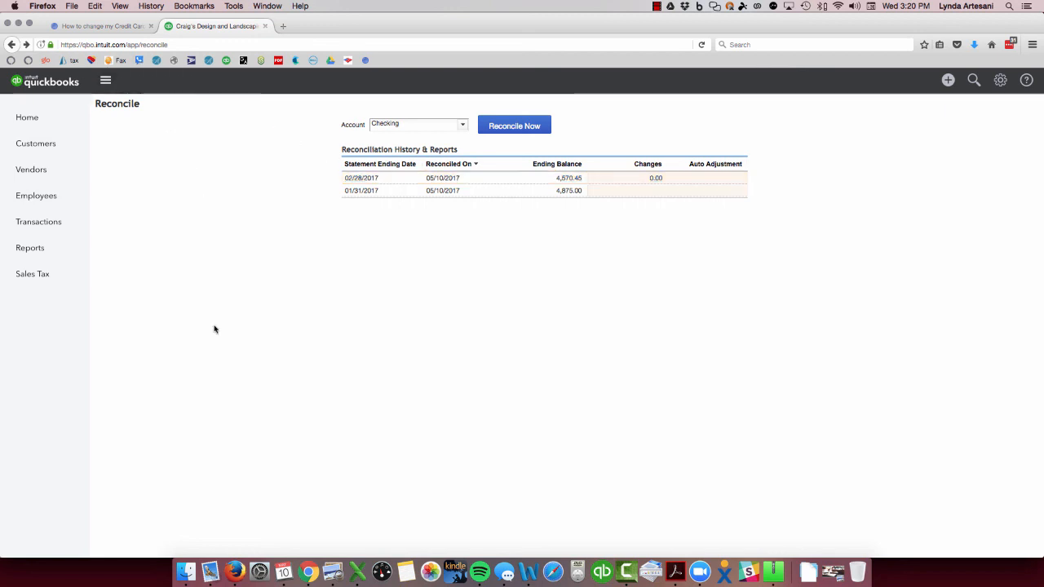
pyautogui.moveTo(308, 571)
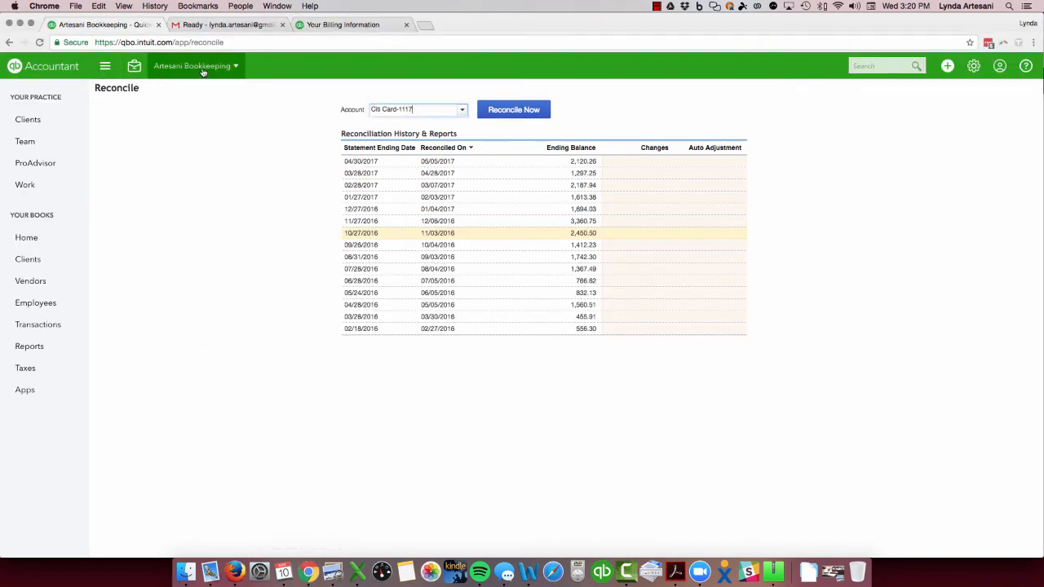
pyautogui.moveTo(33, 75)
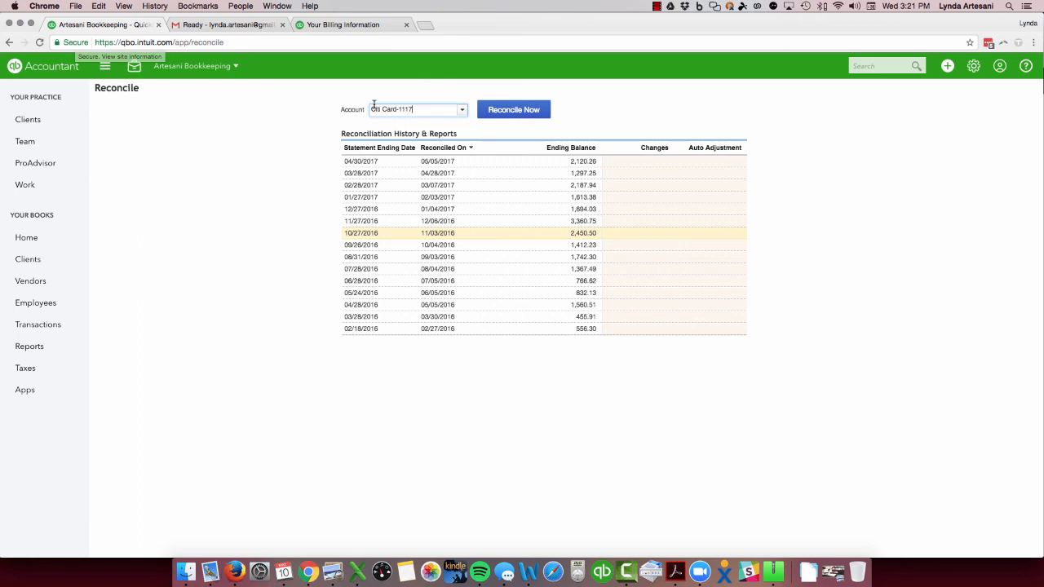
pyautogui.moveTo(532, 166)
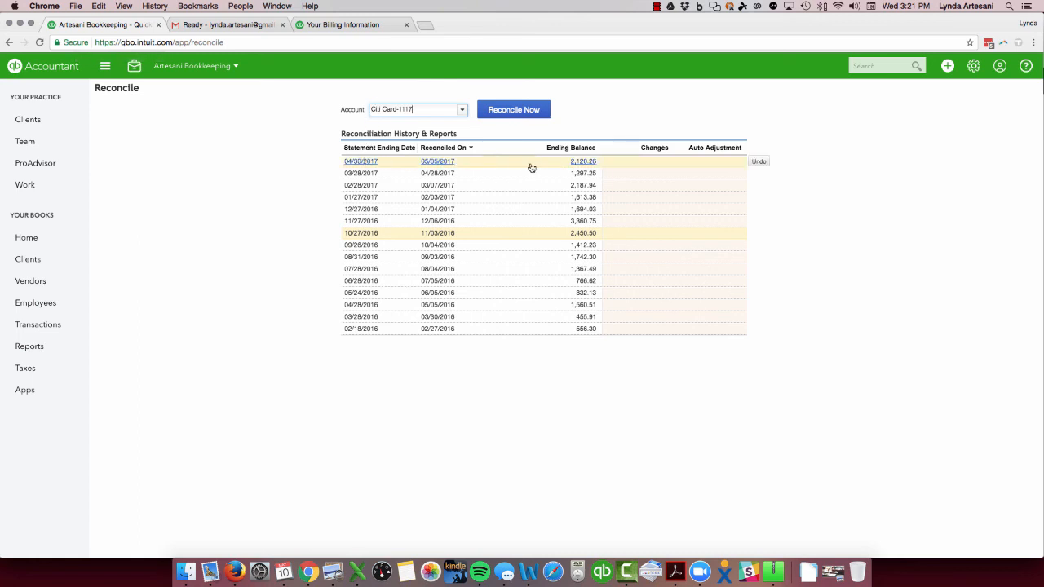
pyautogui.moveTo(757, 165)
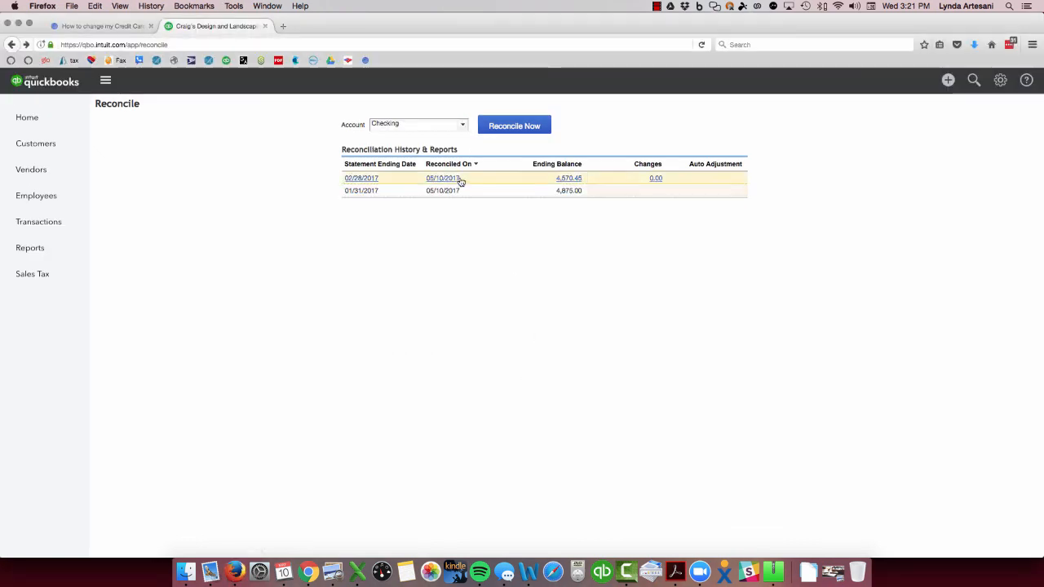
pyautogui.moveTo(454, 180)
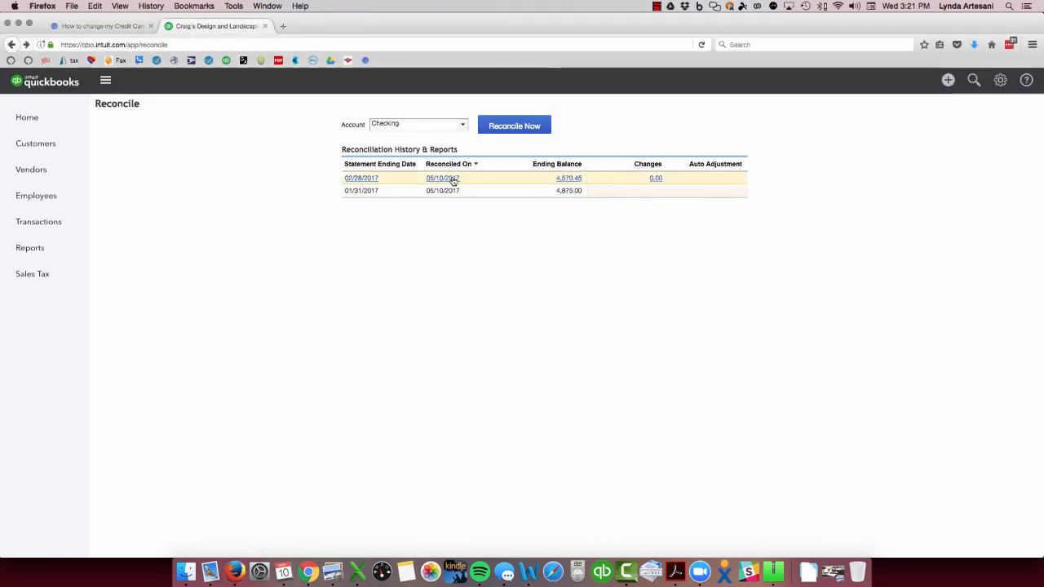
# - View the 02/28/2017 reconciliation report, then go to the Chart of Accounts for the Checking register
pyautogui.click(442, 178)
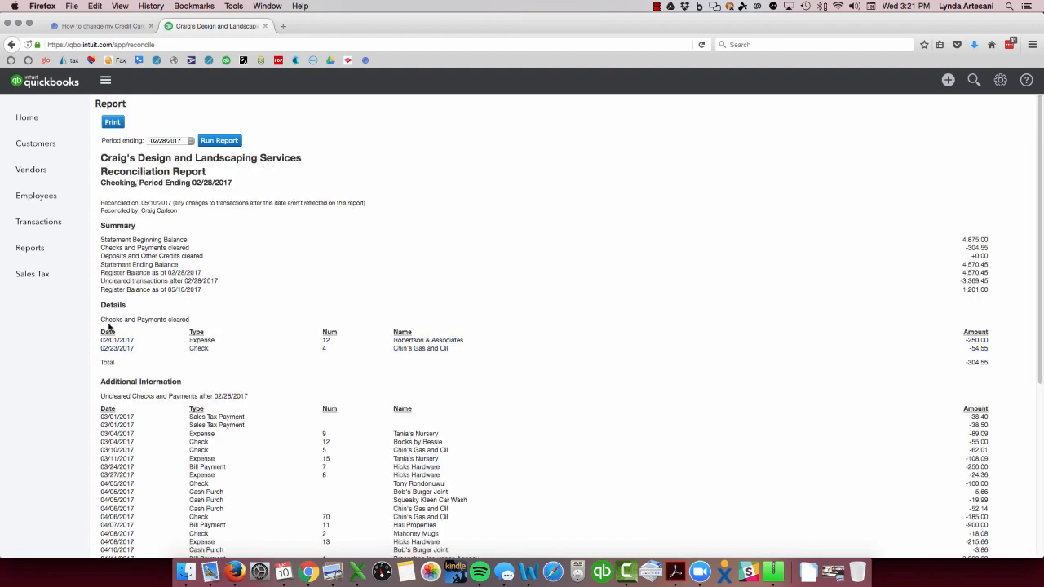
pyautogui.moveTo(114, 370)
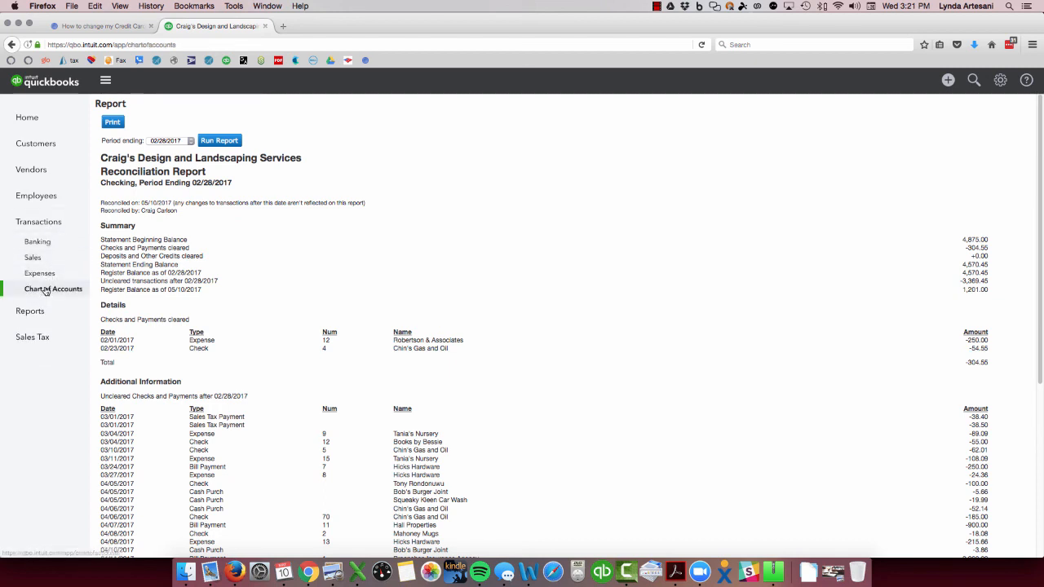
pyautogui.click(52, 289)
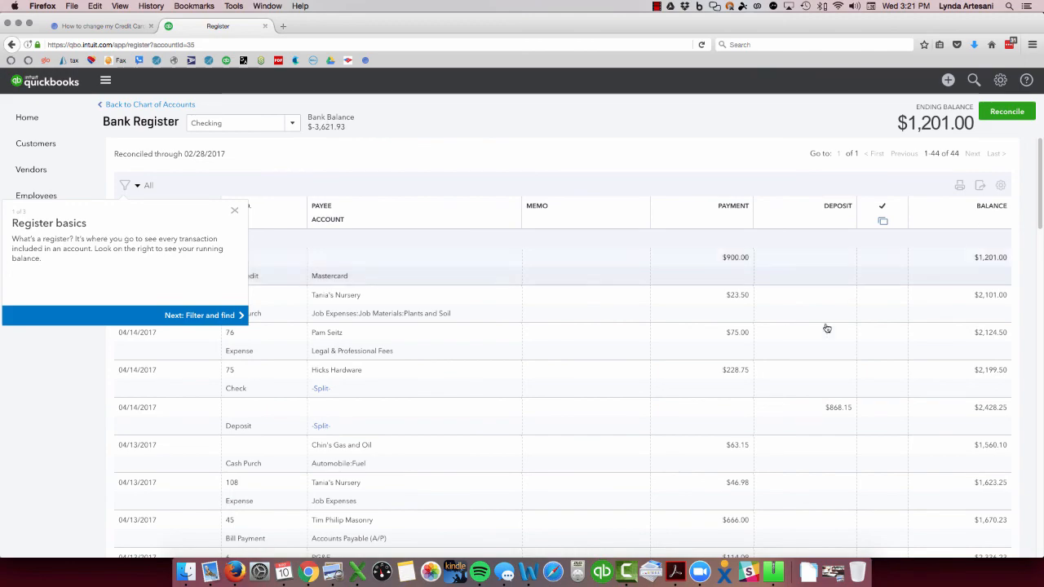
# - Clear the R status on the Chris's Gas and Oil check and save it, confirming the warning
pyautogui.scroll(-3)
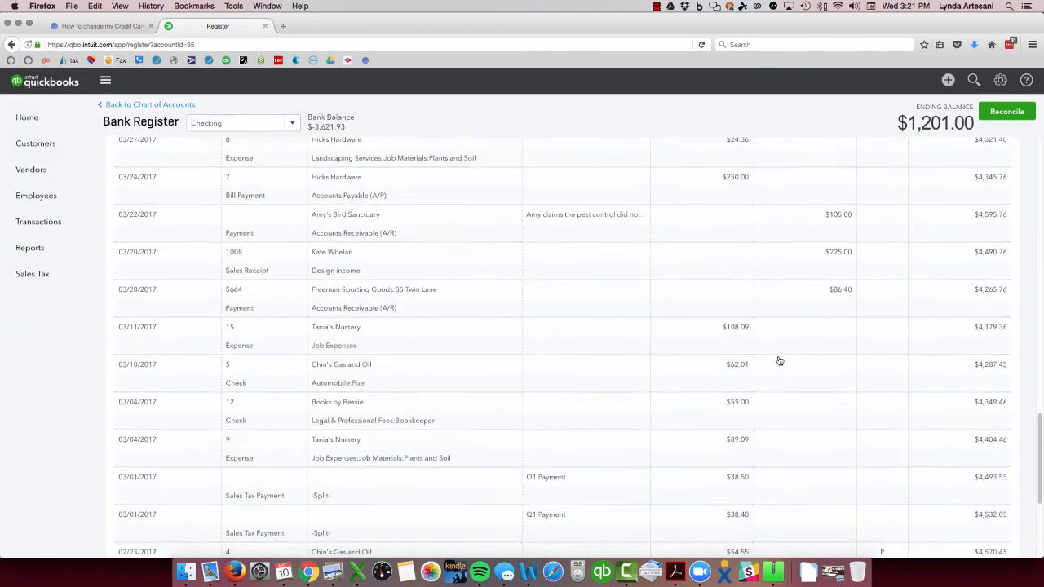
pyautogui.scroll(-3)
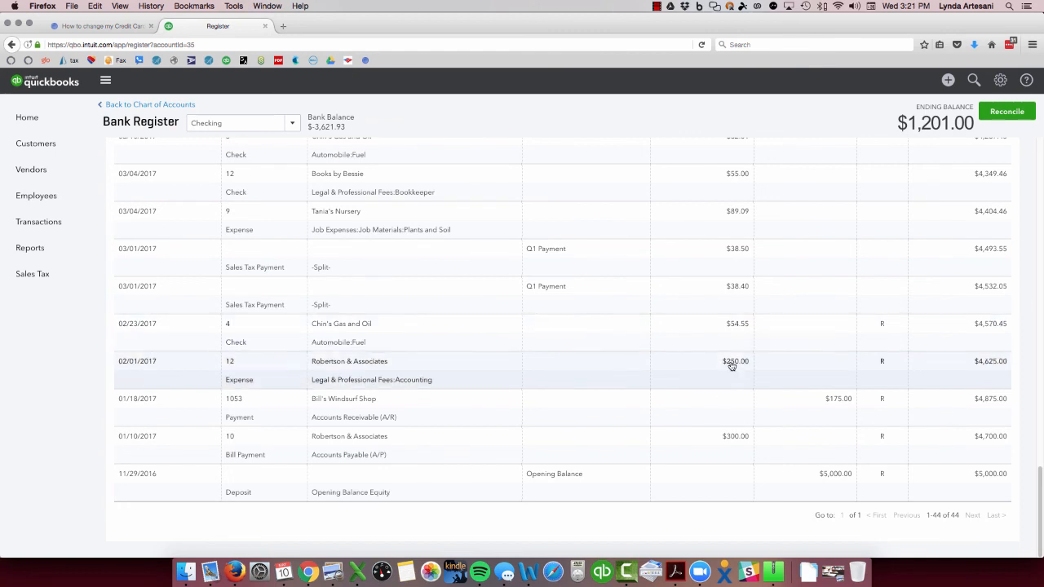
pyautogui.moveTo(884, 326)
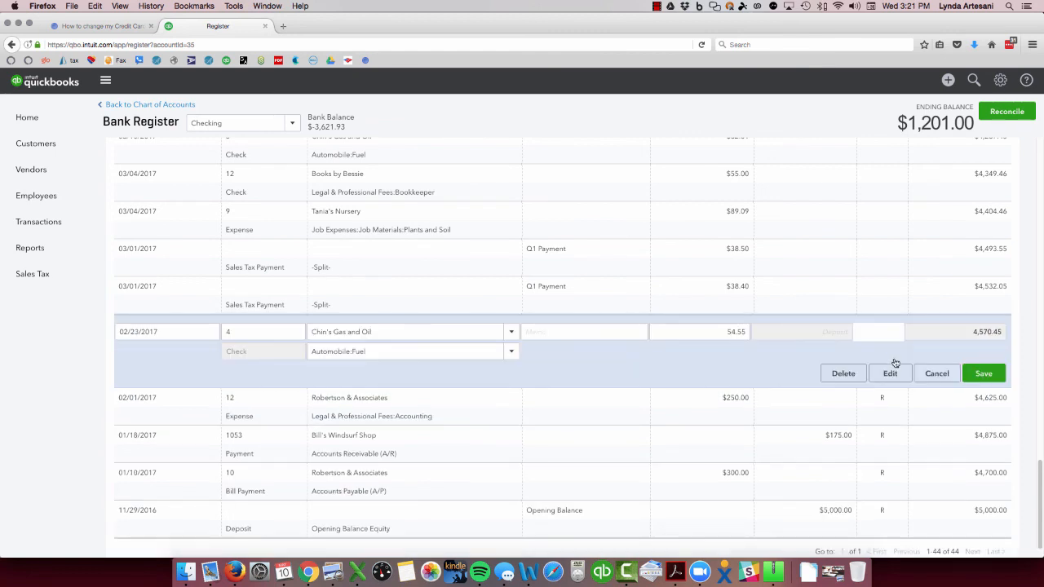
pyautogui.click(984, 372)
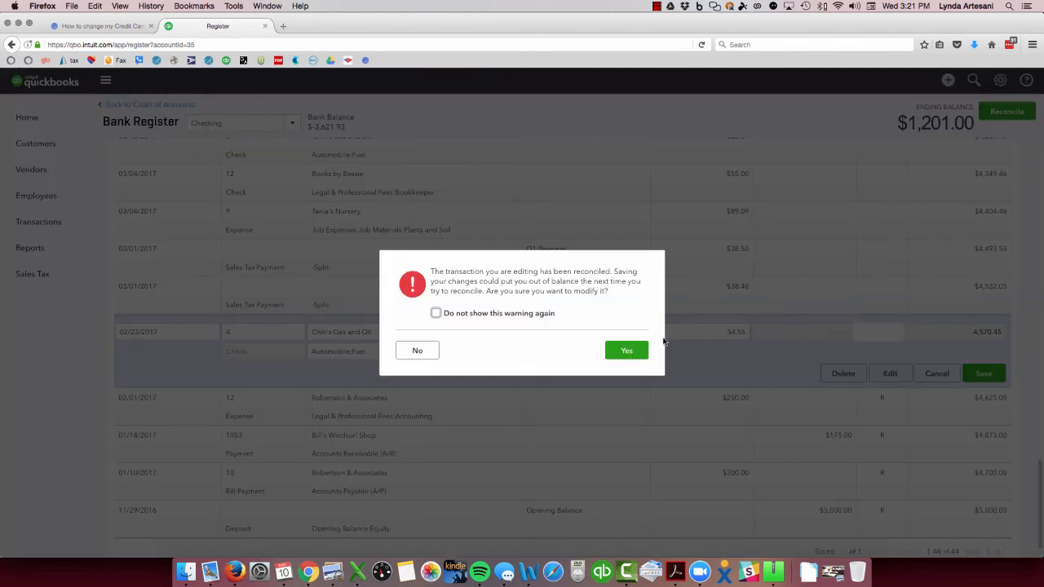
pyautogui.click(626, 349)
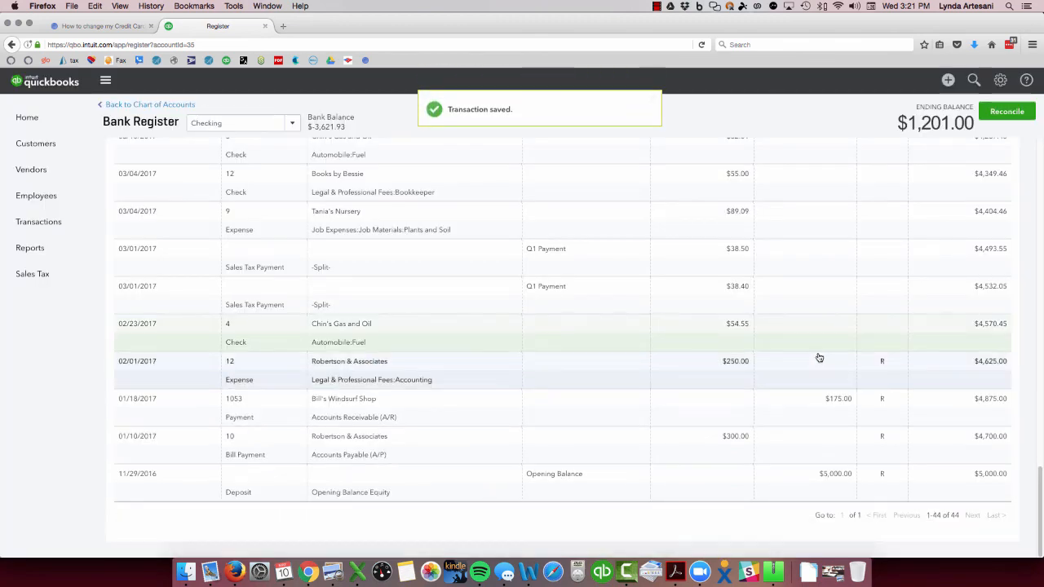
# - Unreconcile the Robertson & Associates expense the same way and confirm the change
pyautogui.click(349, 363)
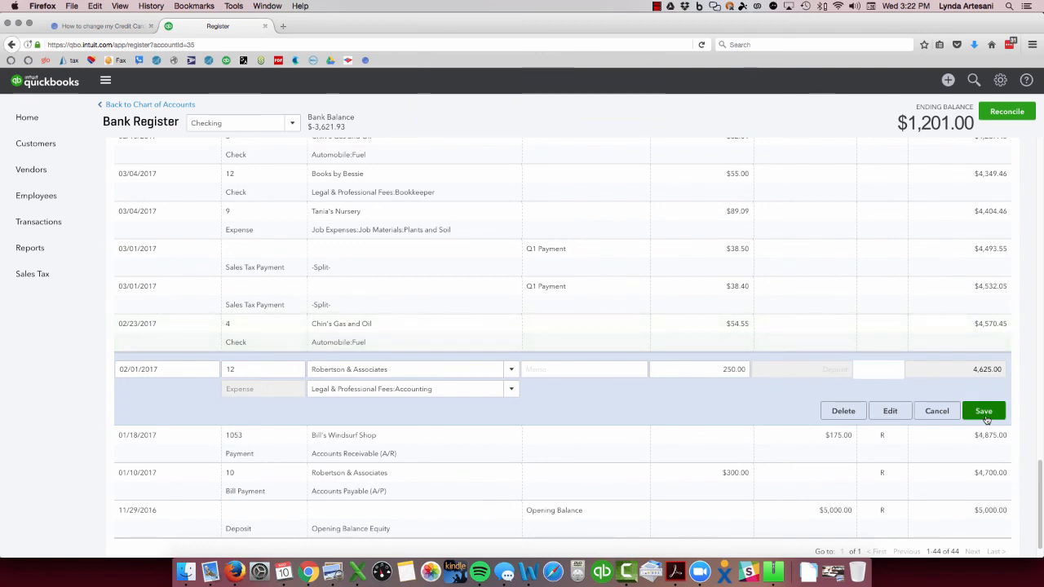
pyautogui.click(984, 411)
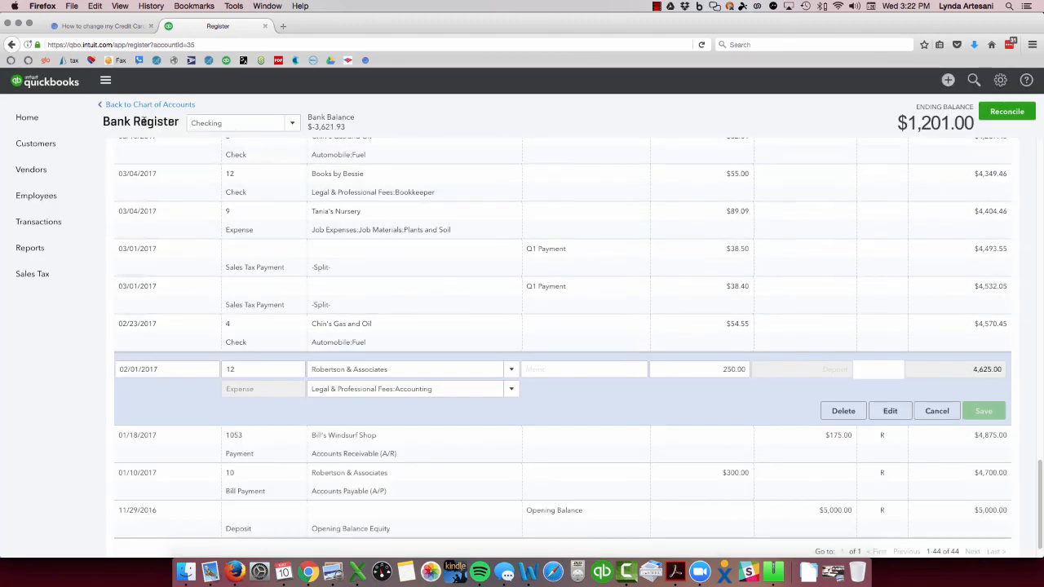
pyautogui.click(984, 411)
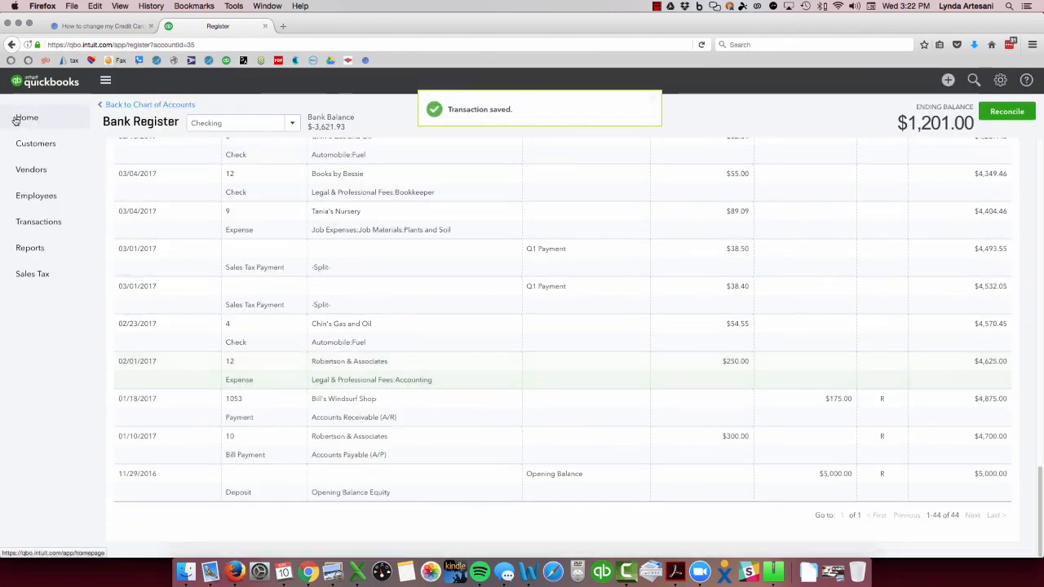
# - Return Home and reach the Checking reconciliation history via the gear menu's Reconcile
pyautogui.click(1002, 80)
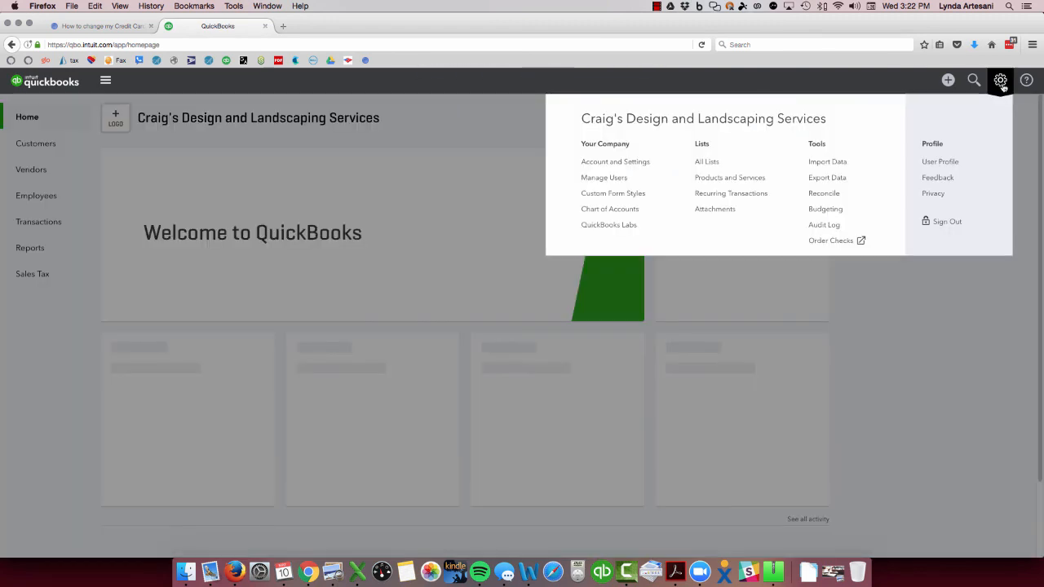
pyautogui.click(823, 192)
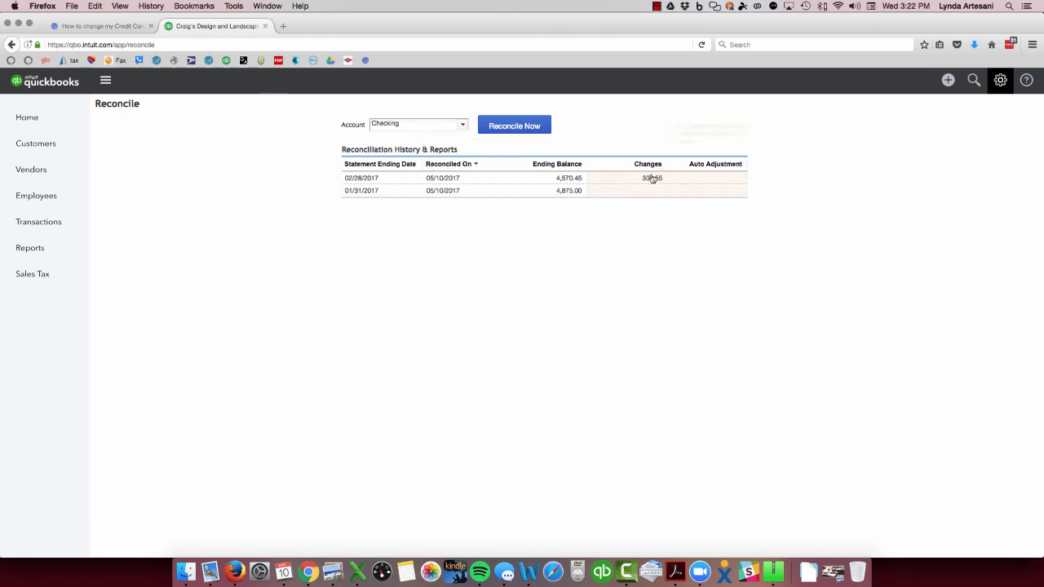
pyautogui.moveTo(566, 195)
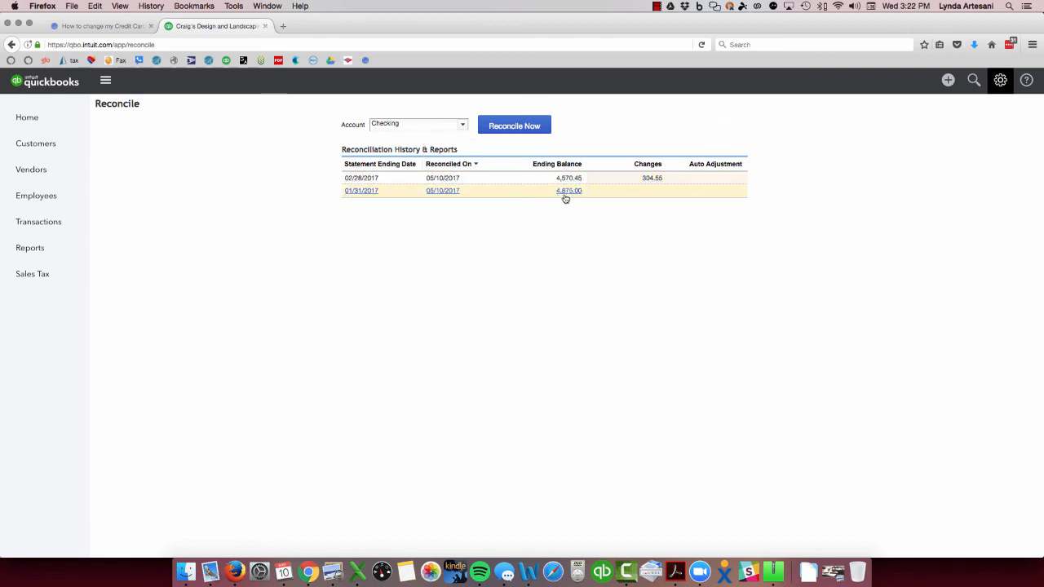
pyautogui.moveTo(570, 196)
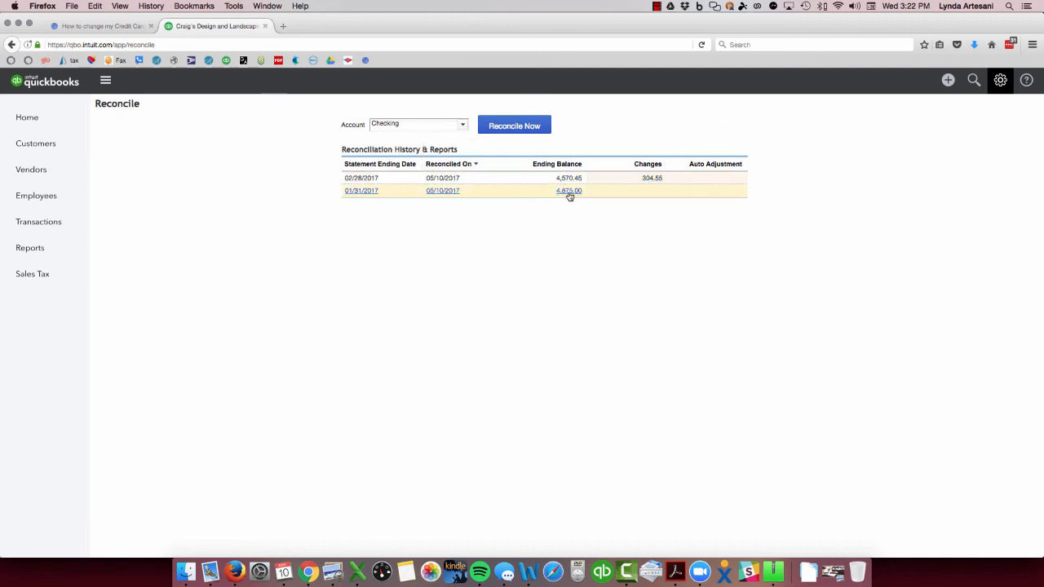
pyautogui.moveTo(568, 178)
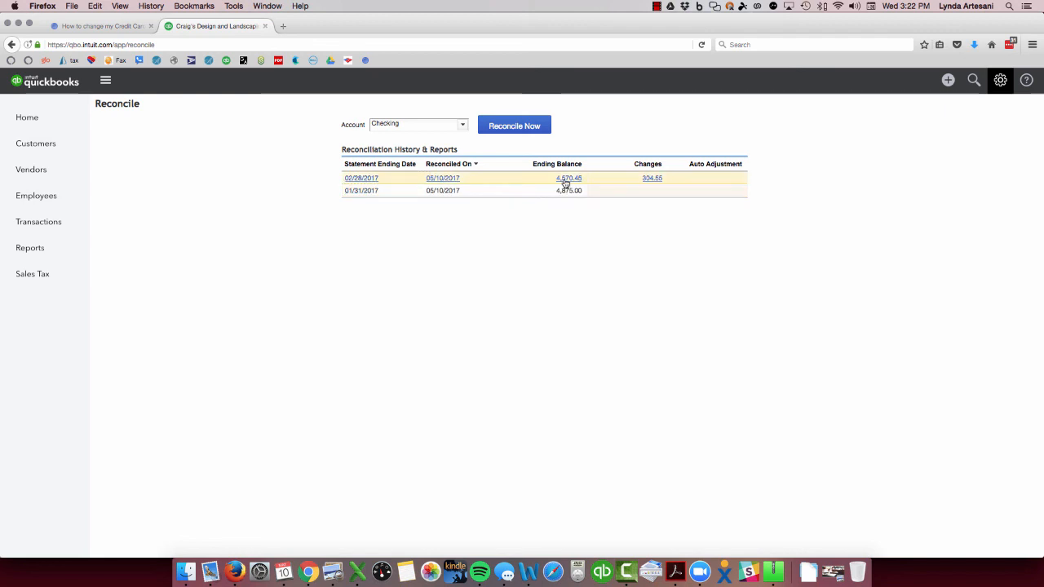
pyautogui.moveTo(555, 166)
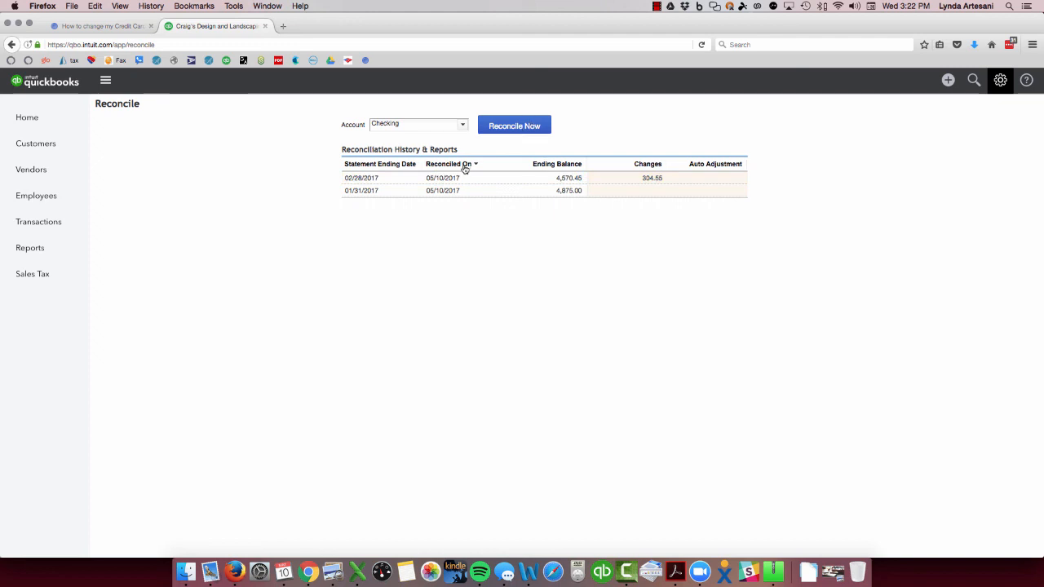
# - Begin a Checking reconciliation for statement date 02/28/2017 with ending balance 4570.45
pyautogui.click(514, 124)
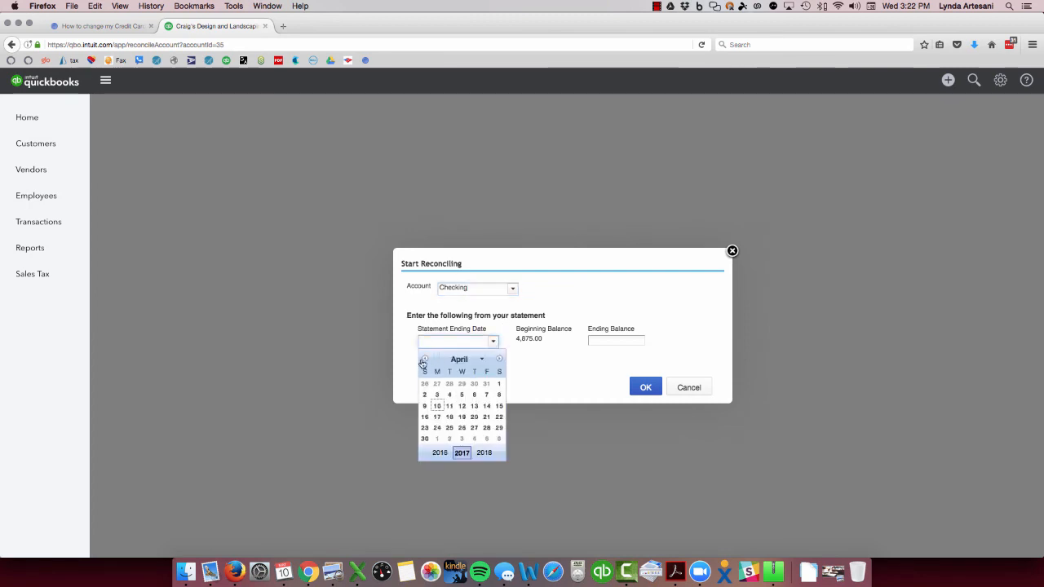
pyautogui.click(424, 359)
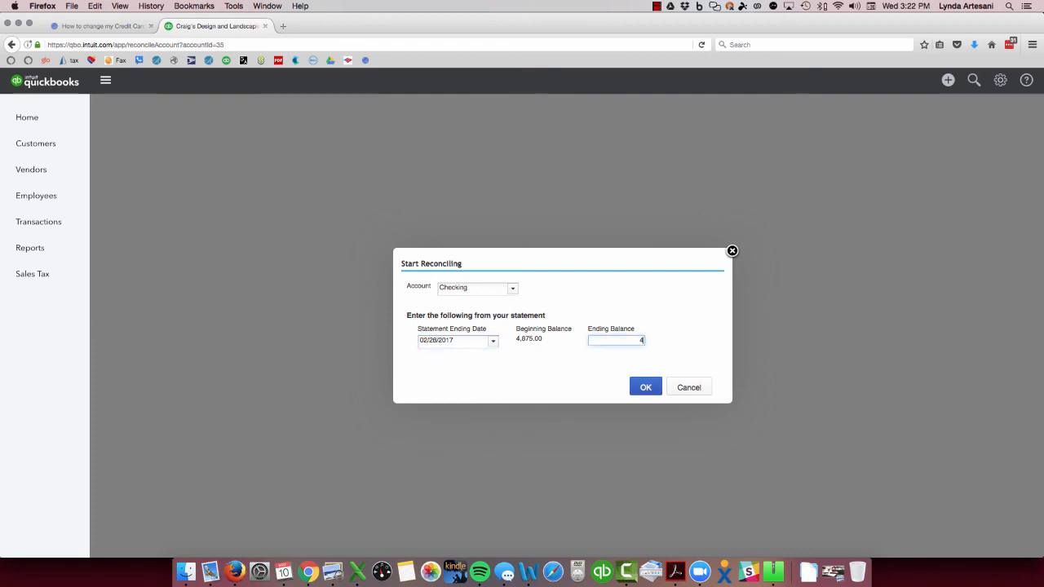
pyautogui.write('4570.45')
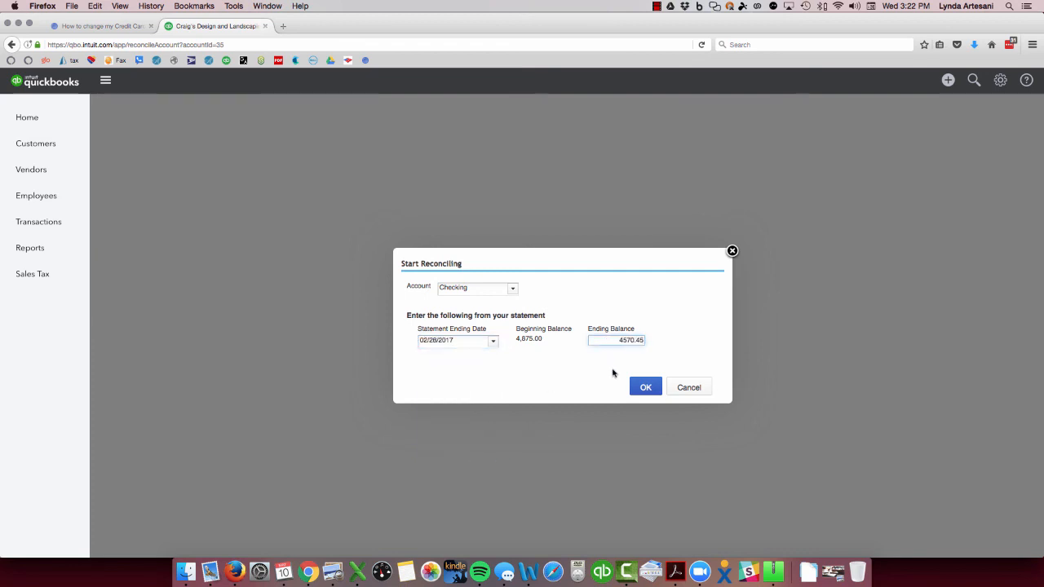
pyautogui.click(646, 387)
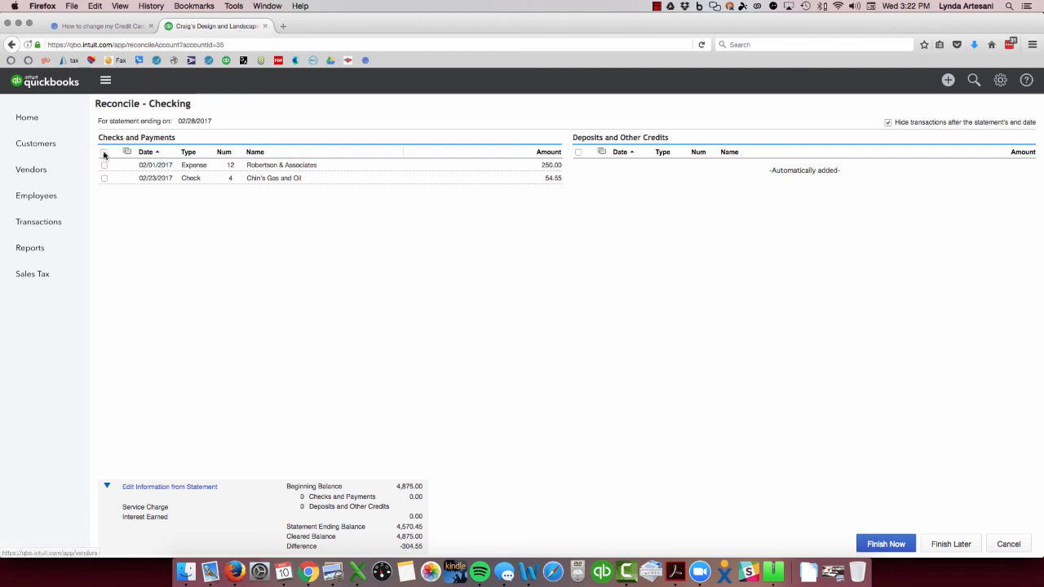
# - Mark all checks and payments cleared and finish the reconciliation now
pyautogui.click(104, 152)
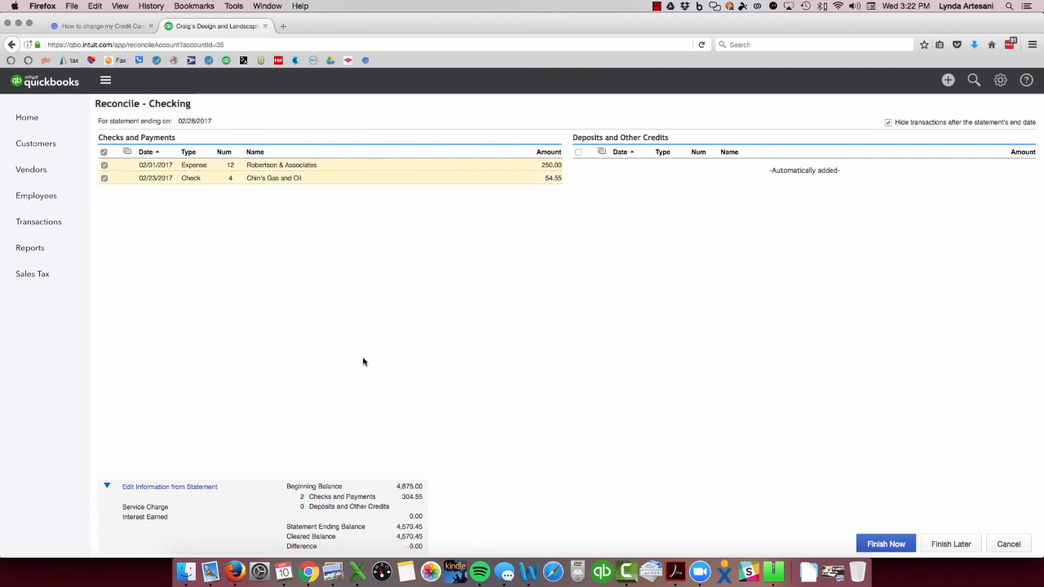
pyautogui.click(886, 543)
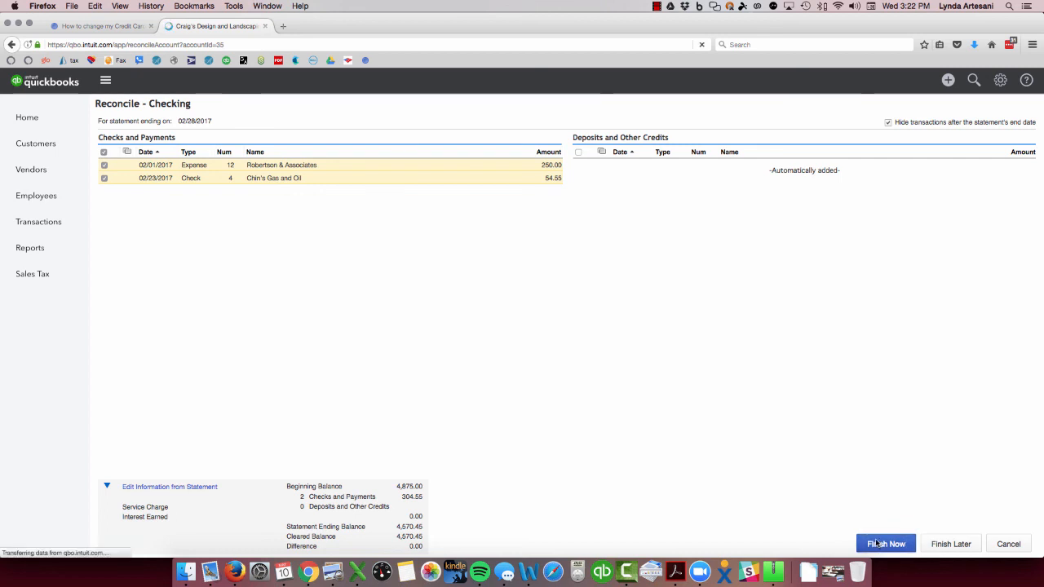
pyautogui.click(888, 543)
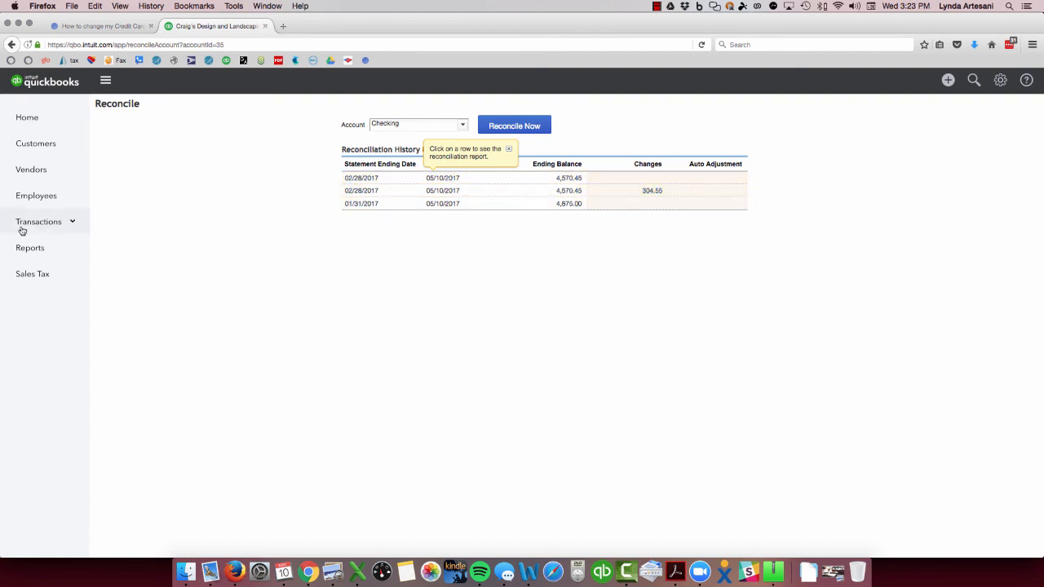
pyautogui.moveTo(196, 232)
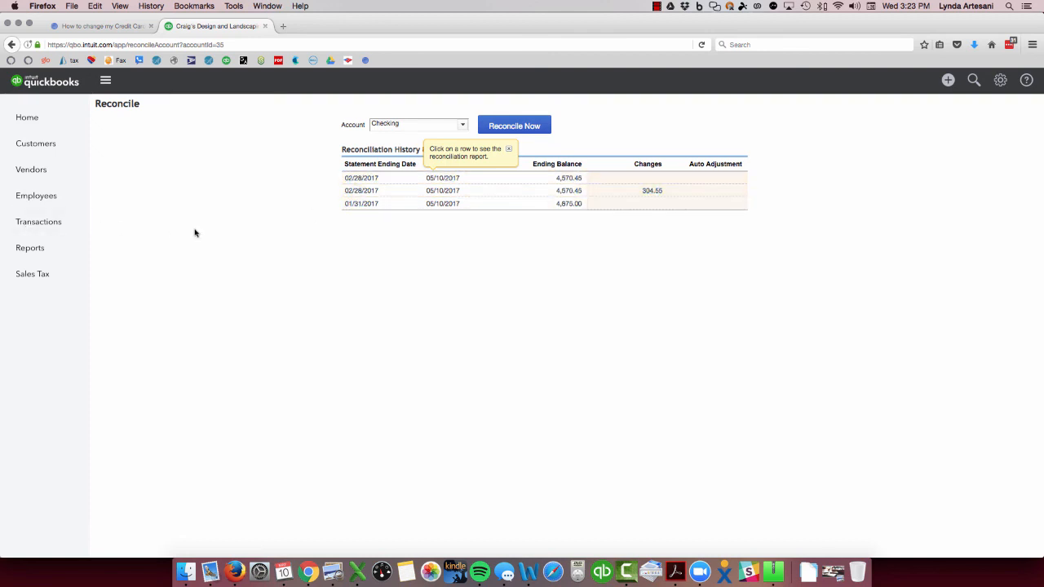